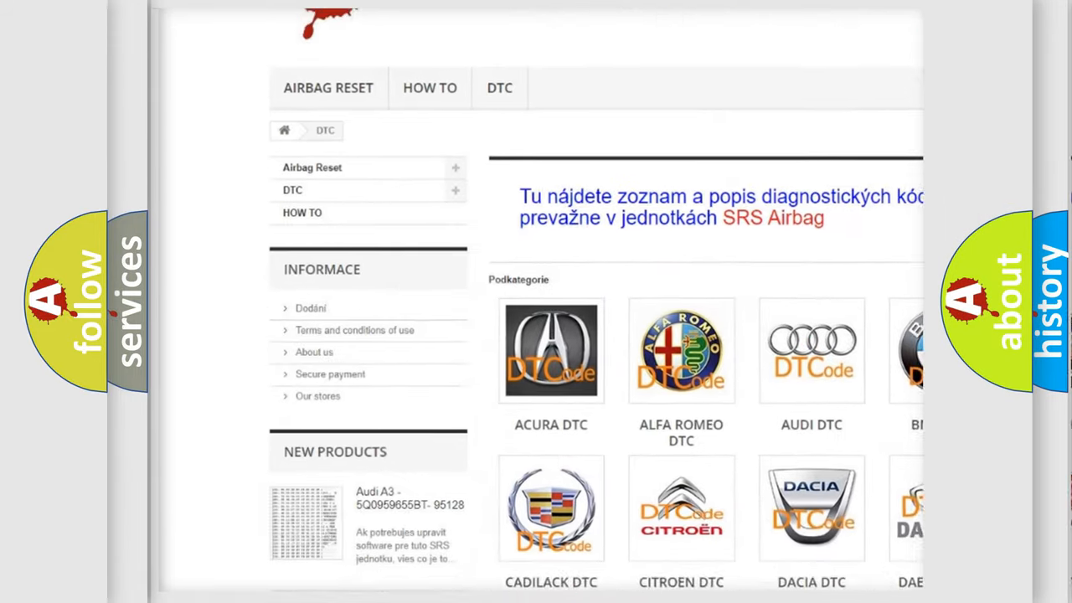
pyautogui.scroll(-3)
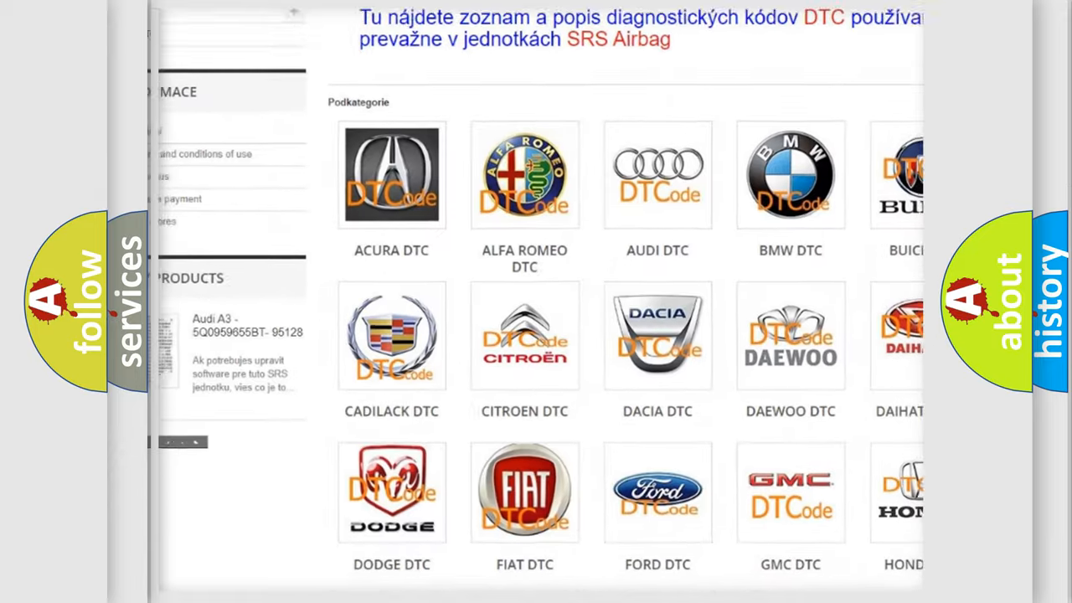